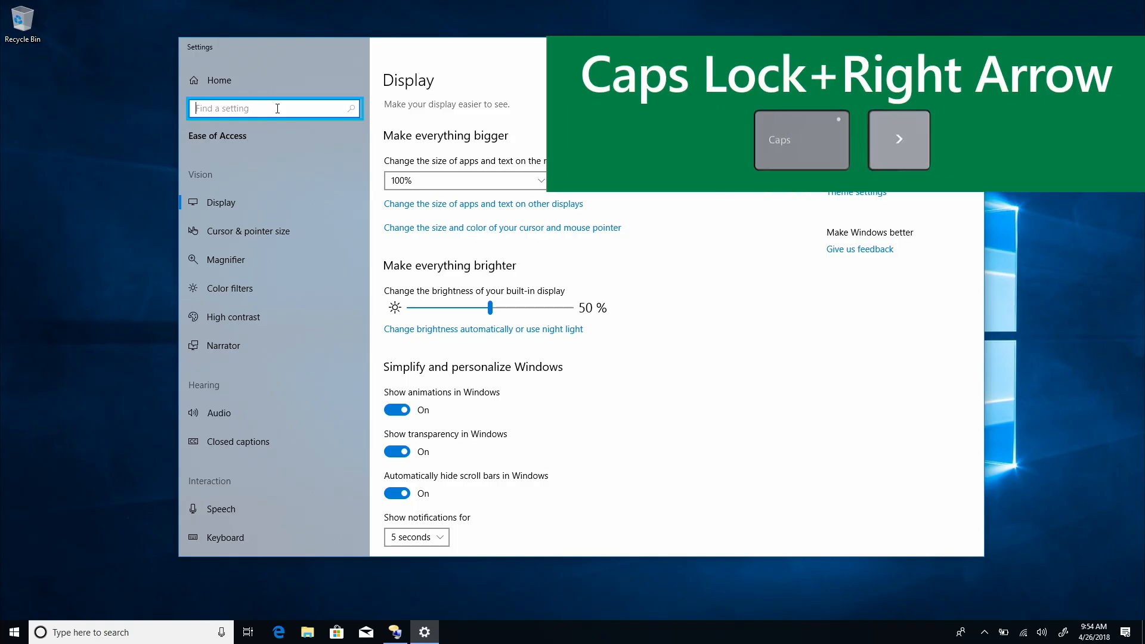
Navigate the Ease of Access categories with Narrator and open the Narrator settings page.
key("capslock+right")
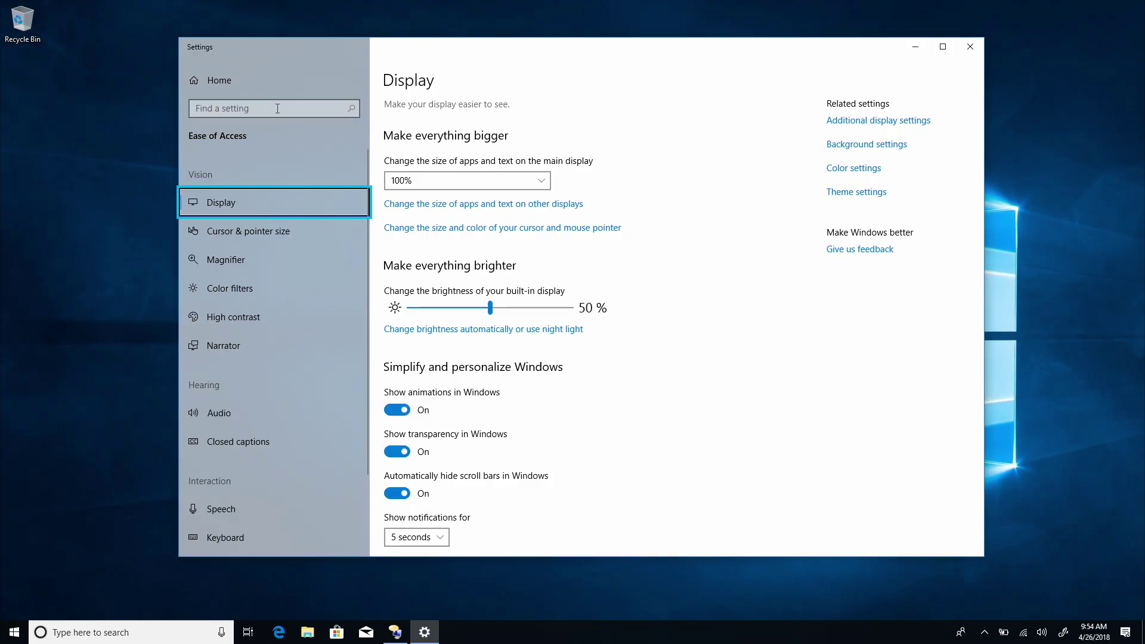
left_click(250, 231)
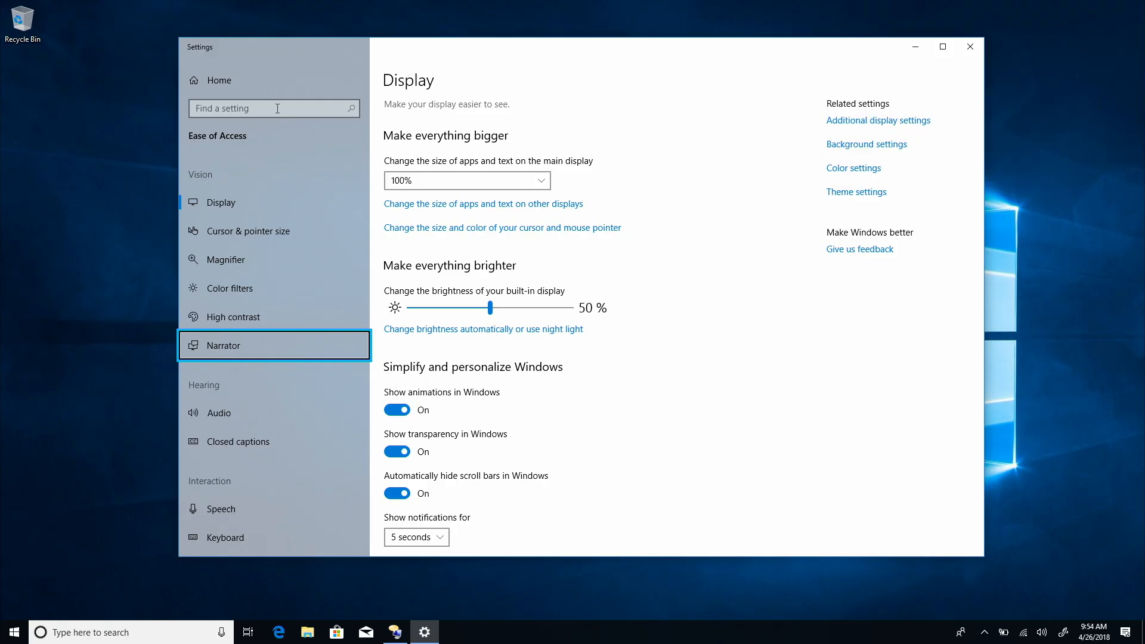
left_click(224, 345)
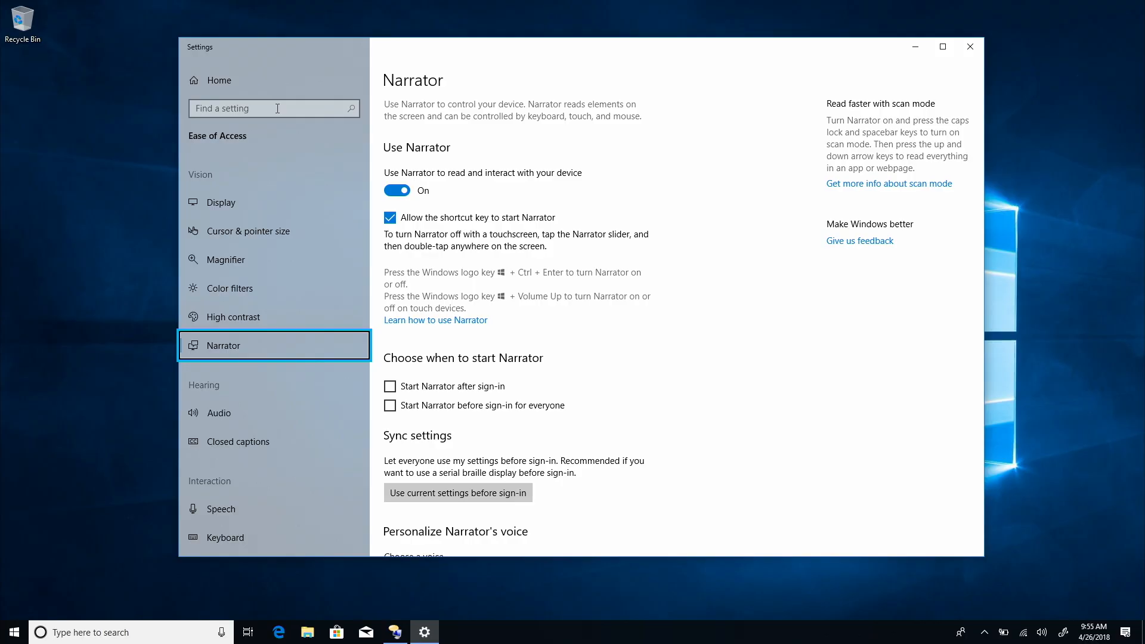
key("capslock+down")
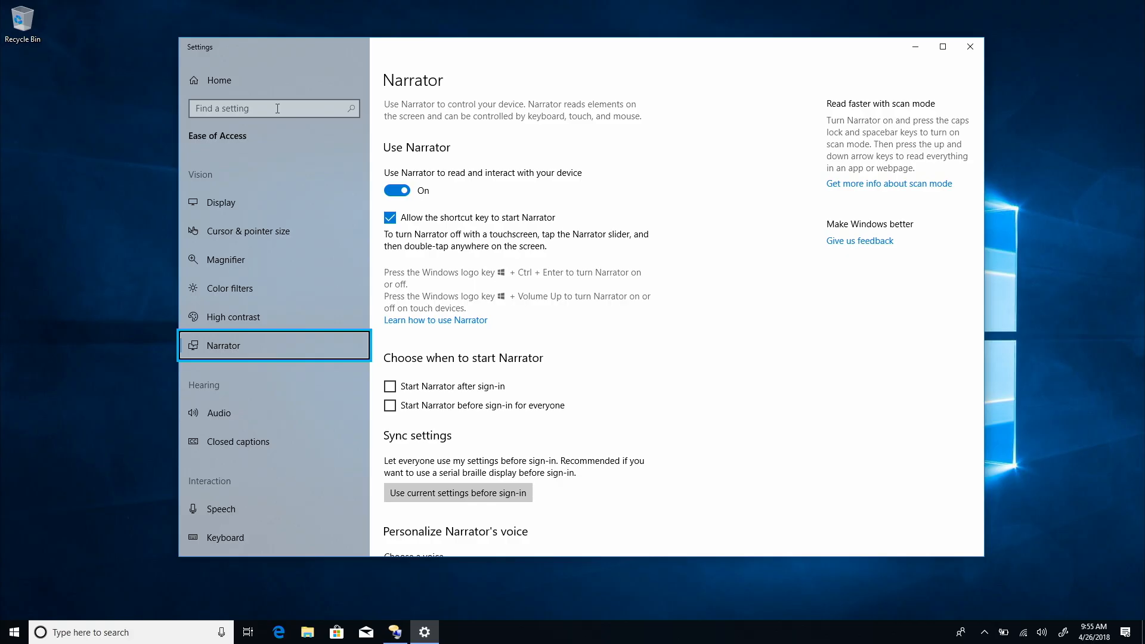
Step focus from Use Narrator past the shortcut key option to 'Start Narrator after sign-in'.
left_click(396, 189)
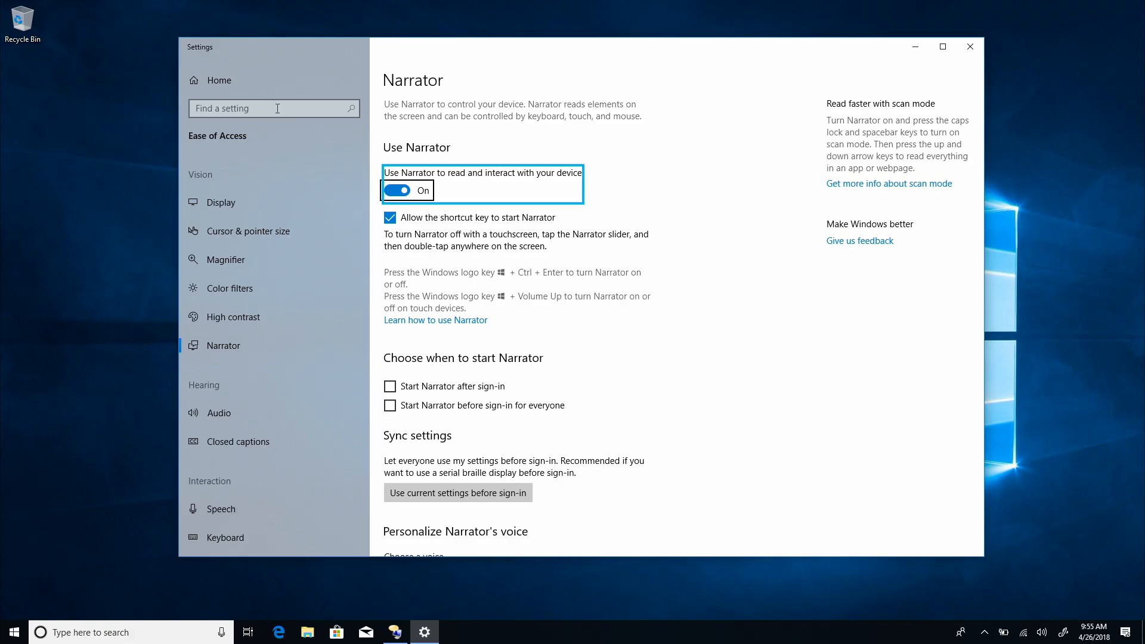
left_click(391, 217)
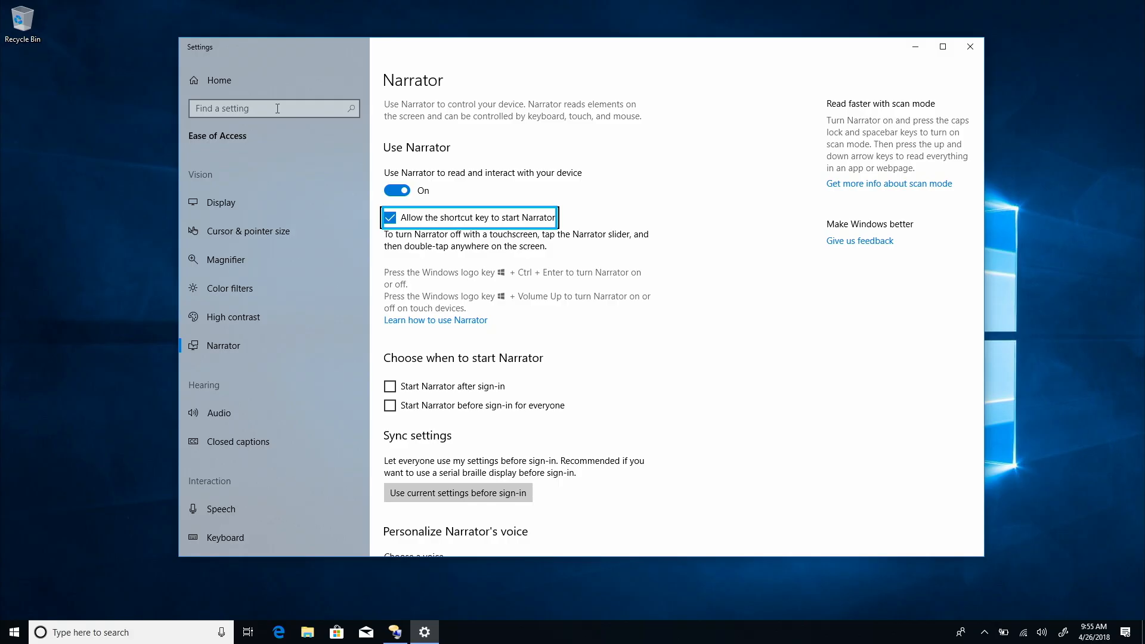
left_click(391, 386)
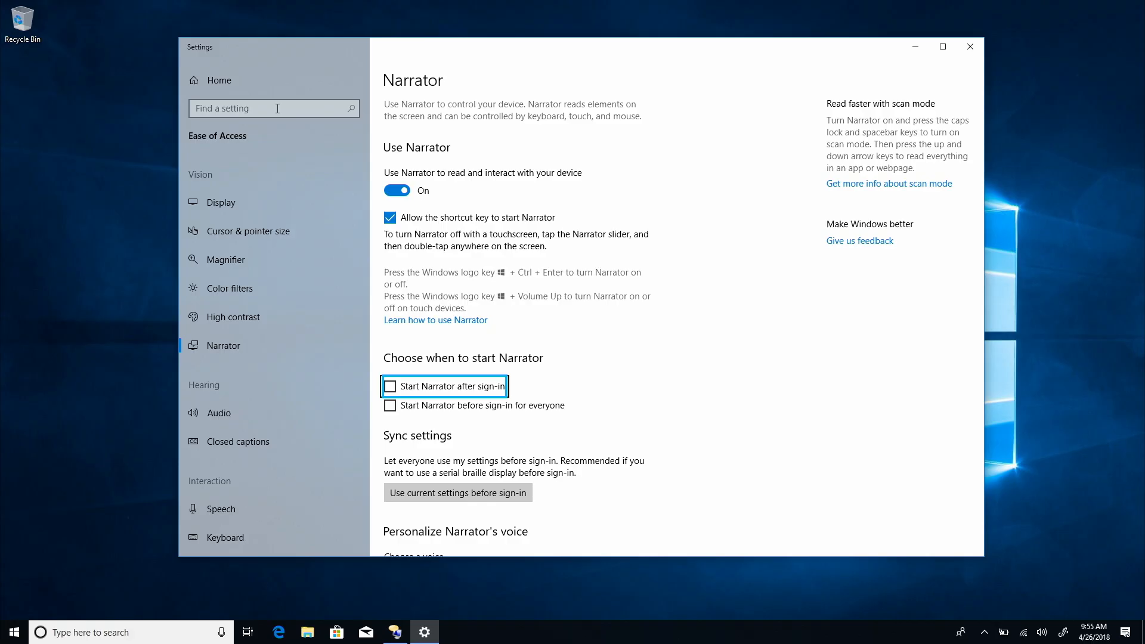